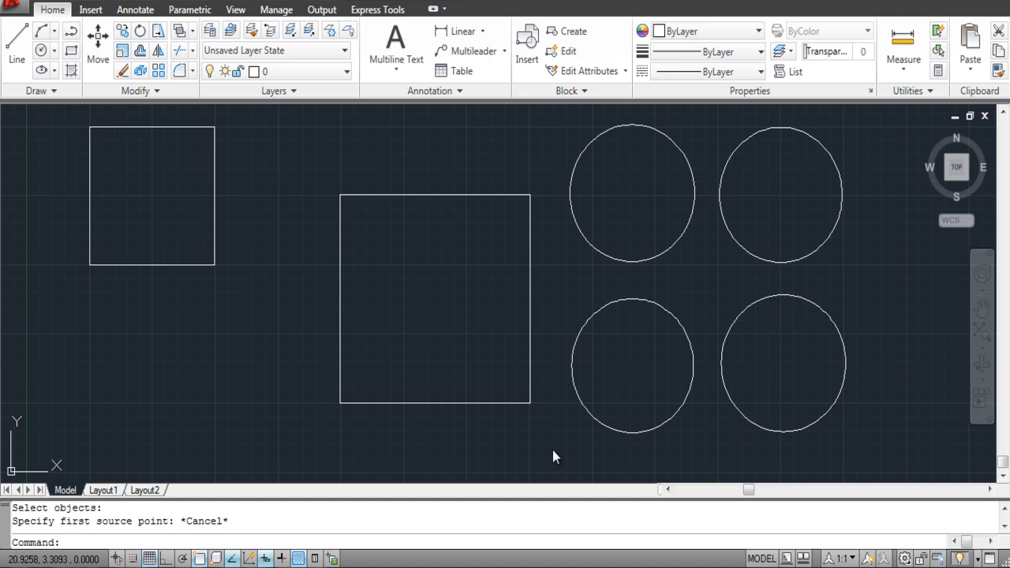
mouse_move(552, 451)
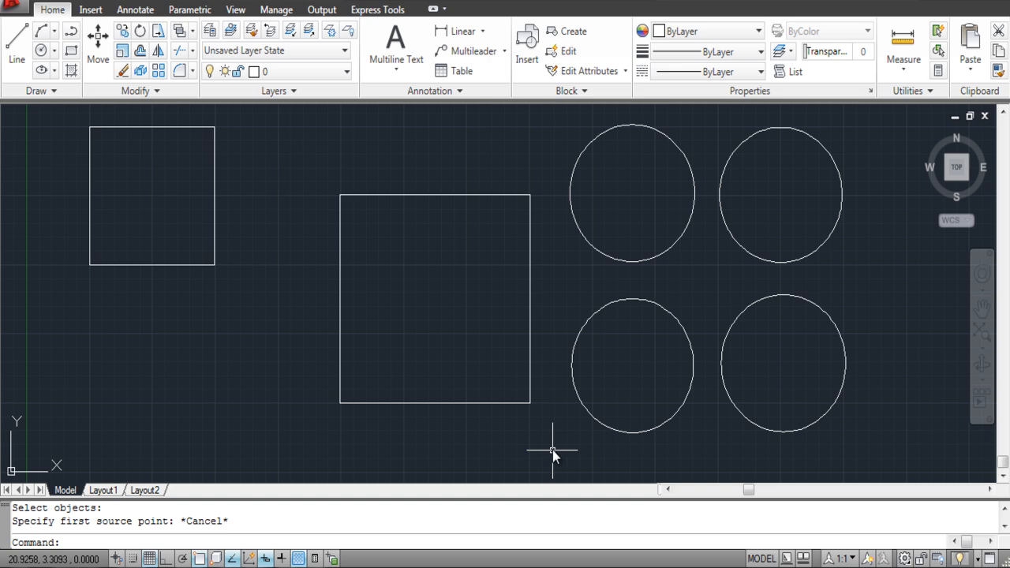
mouse_move(297, 246)
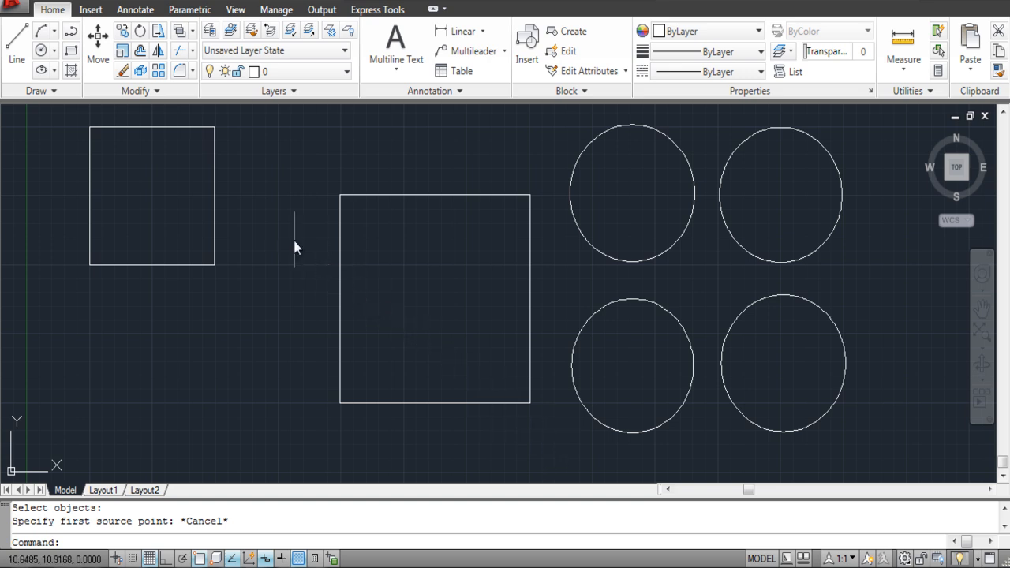
Start the Align command from the expanded Modify panel
left_click(136, 90)
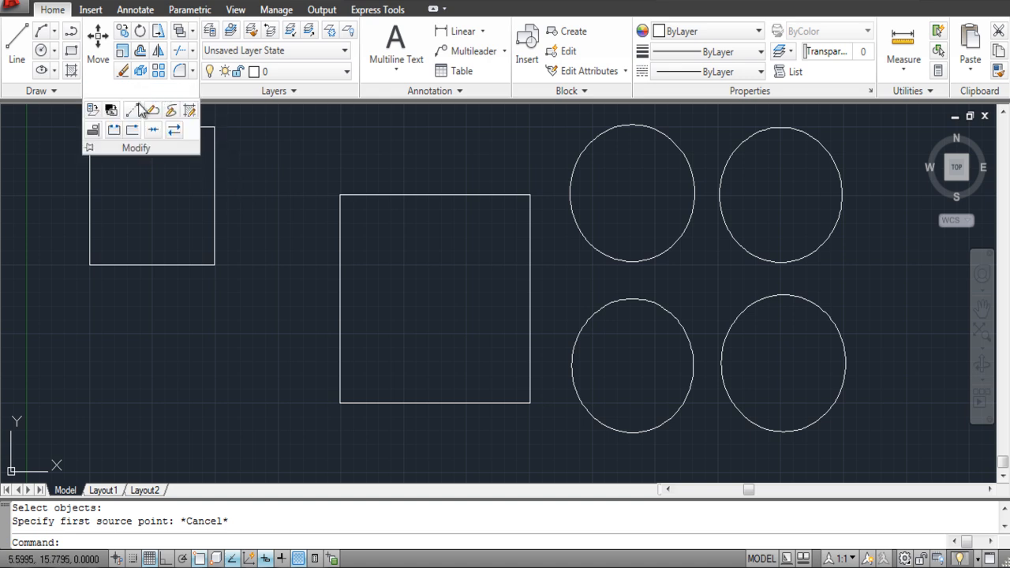
mouse_move(93, 130)
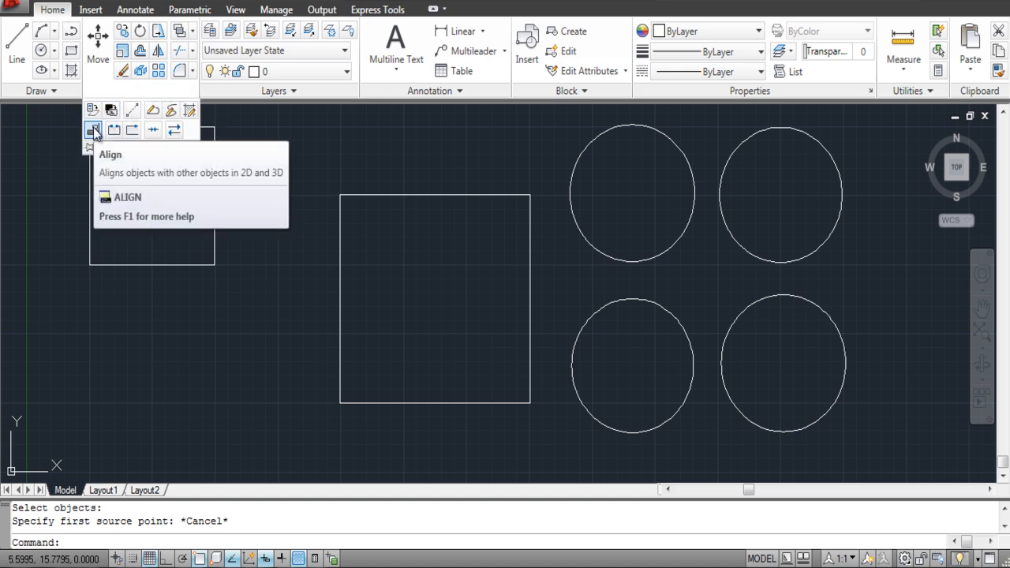
left_click(93, 129)
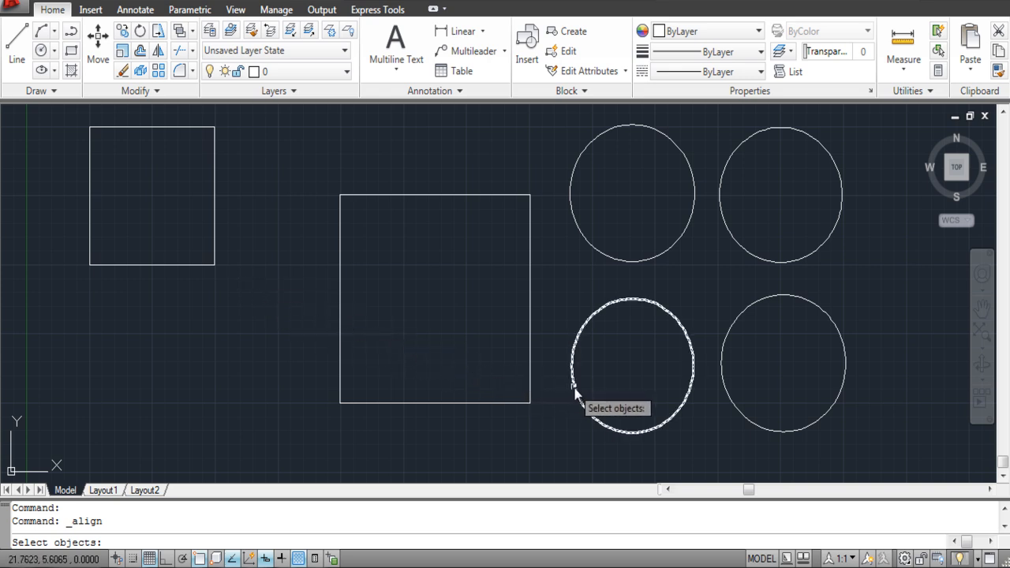
Align the lower-left circle's centre onto the large square's right-edge midpoint without scaling
left_click(631, 365)
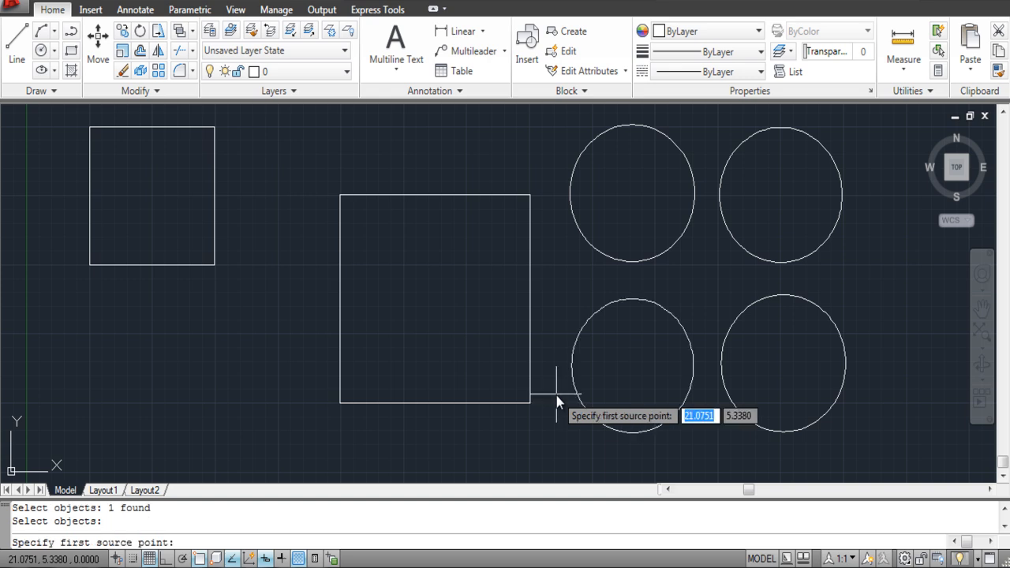
mouse_move(631, 450)
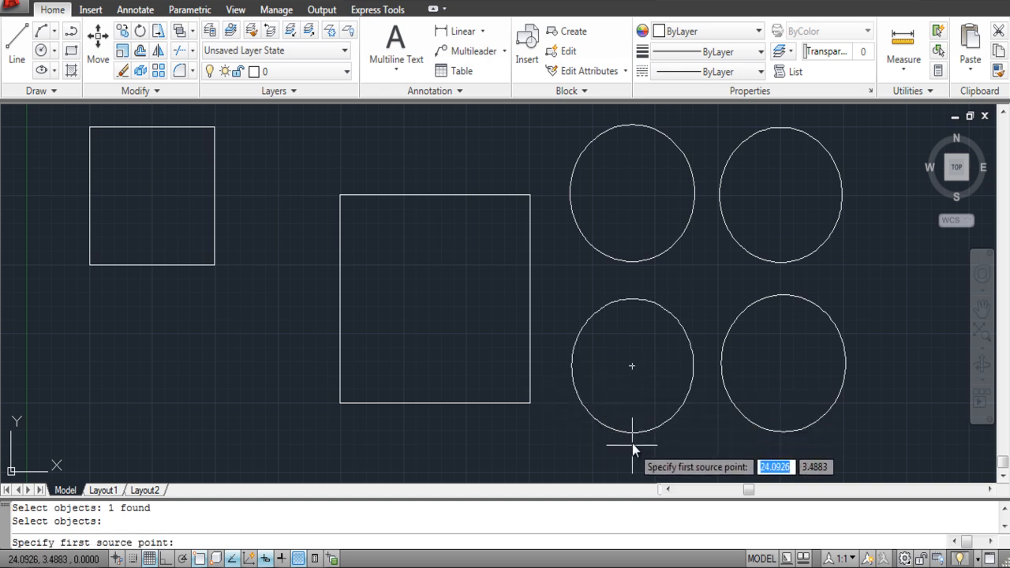
mouse_move(631, 366)
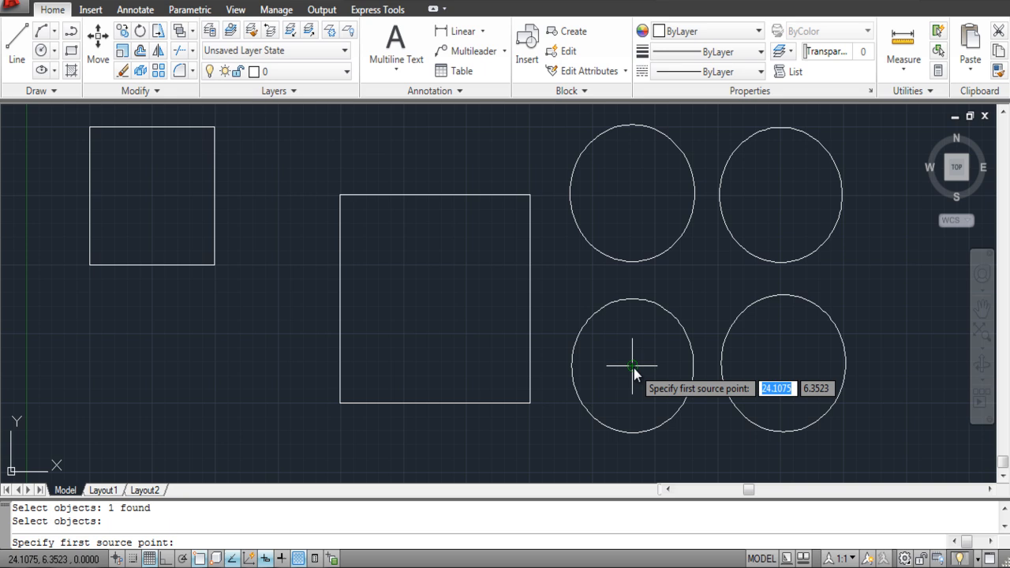
left_click(632, 365)
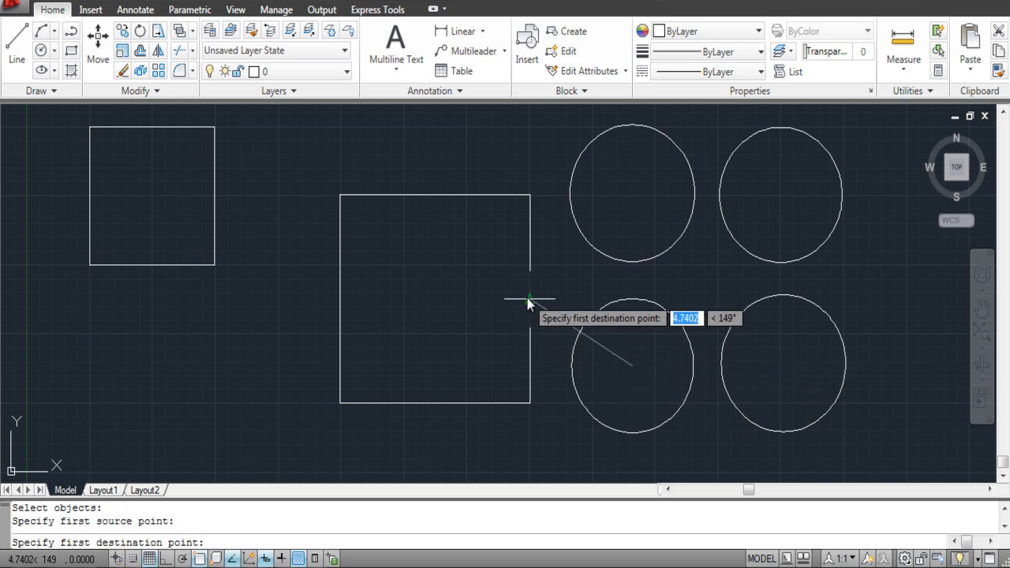
left_click(528, 301)
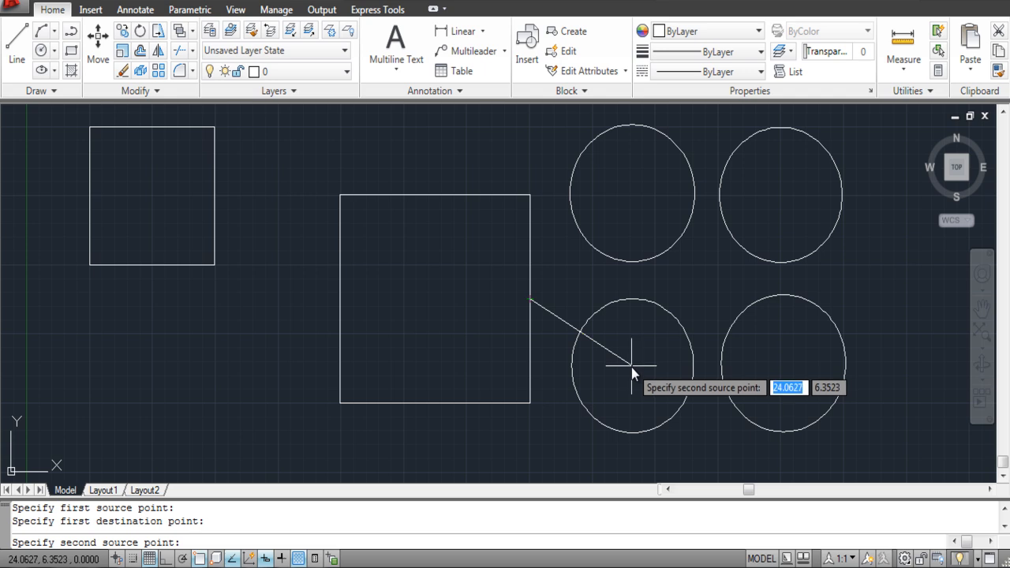
mouse_move(630, 366)
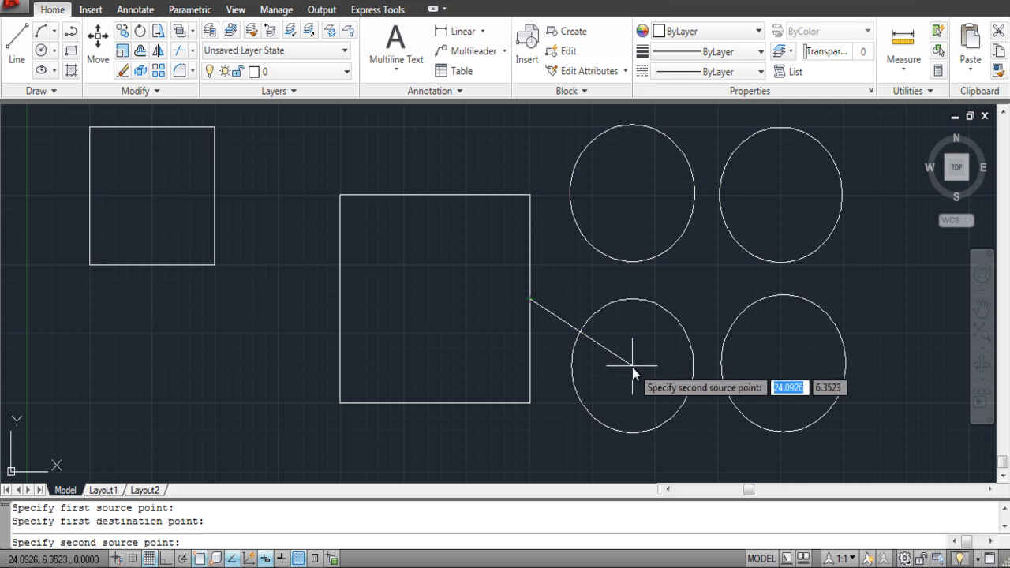
left_click(630, 371)
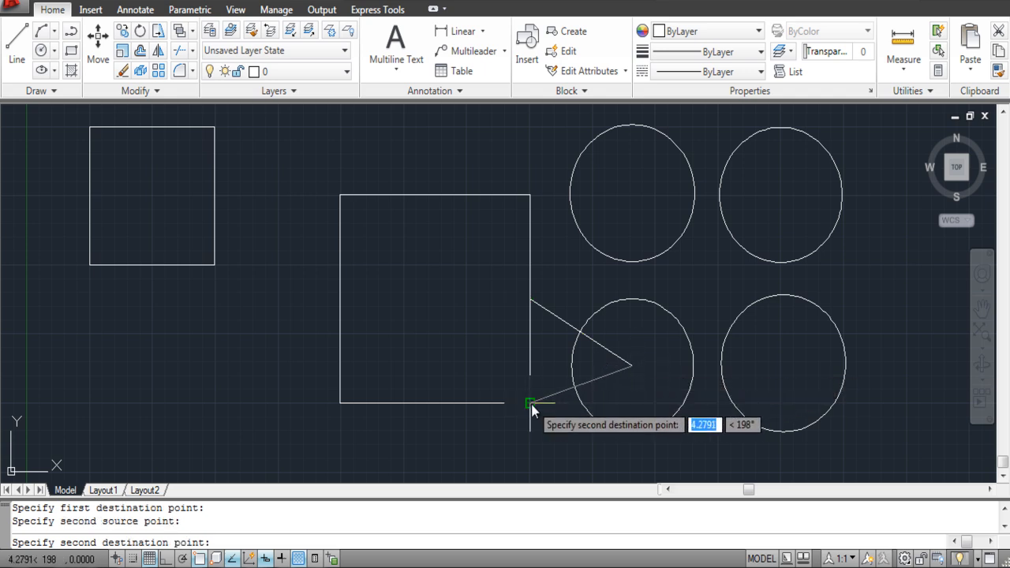
left_click(530, 404)
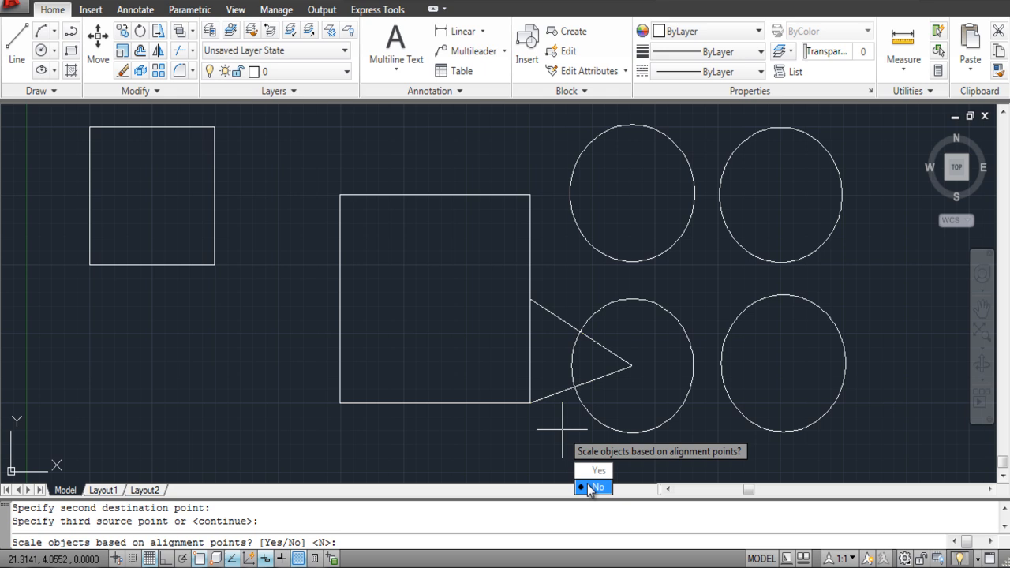
left_click(598, 486)
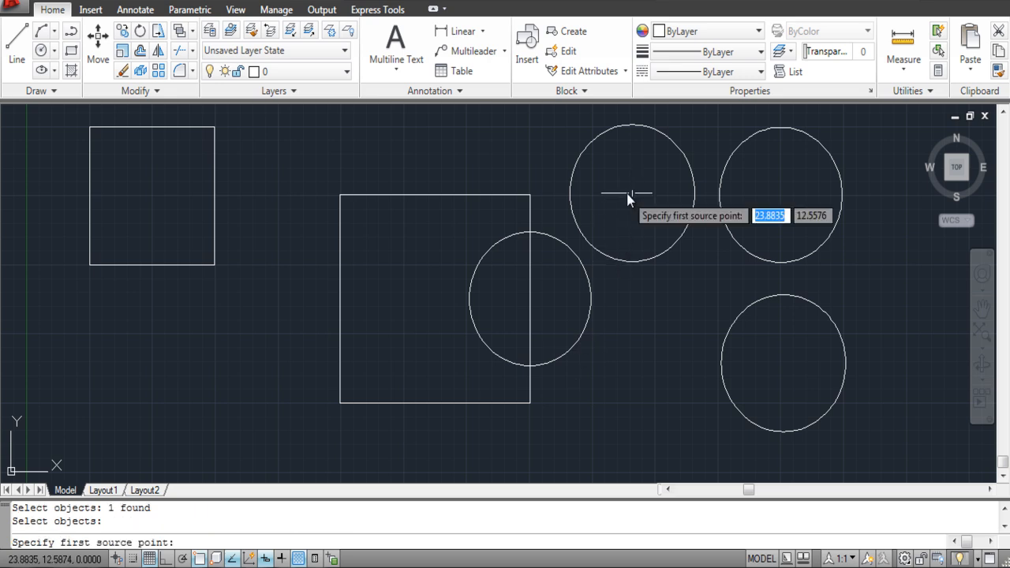
mouse_move(628, 196)
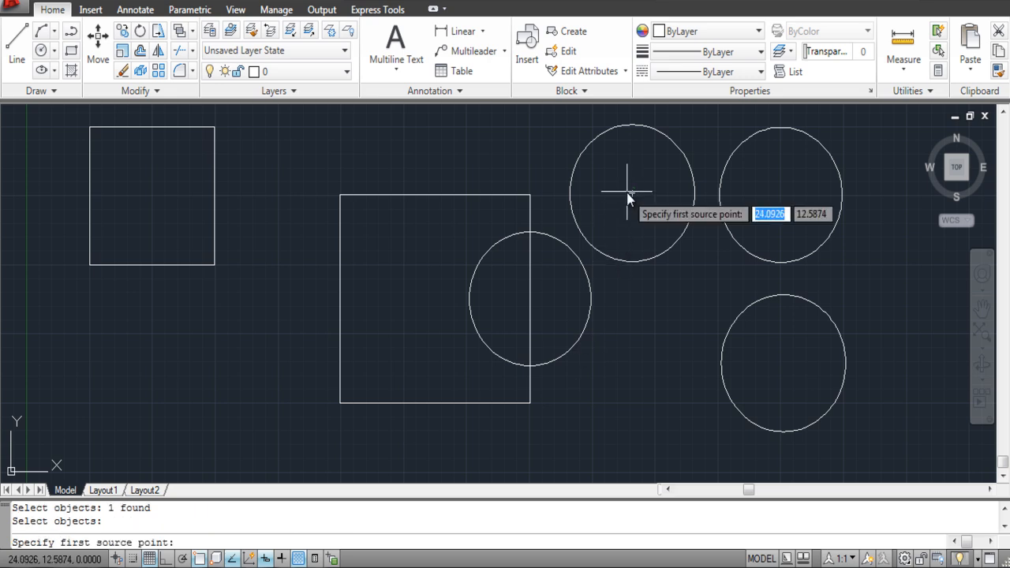
Align the upper-left circle's centre onto its edge midpoint of the large square
left_click(631, 193)
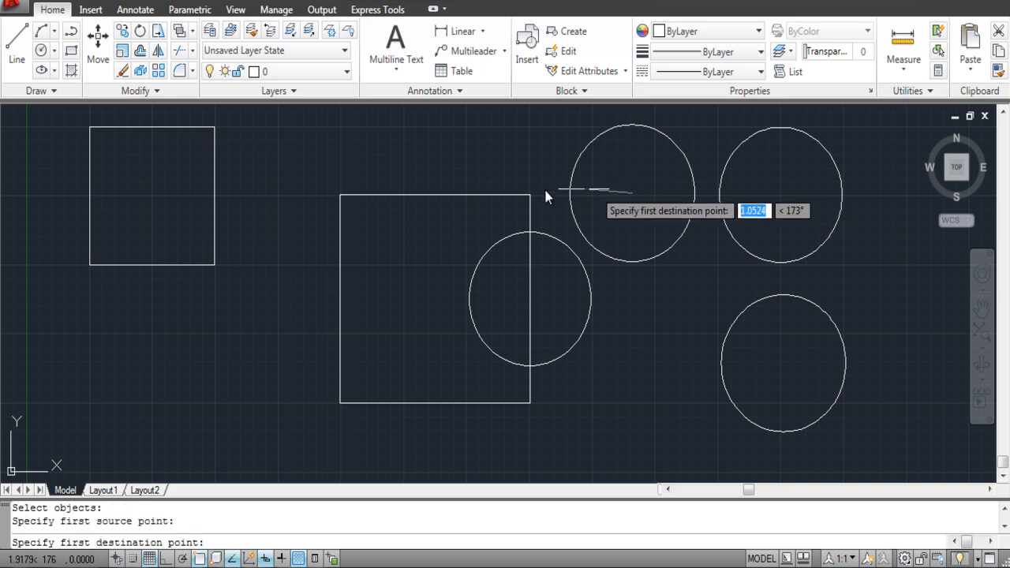
left_click(433, 197)
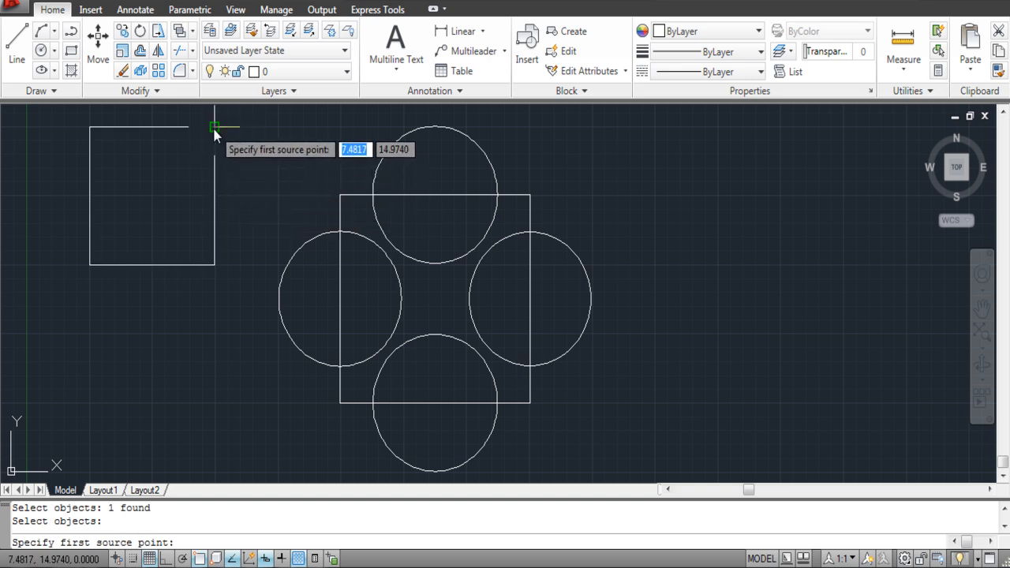
Set the small square's top-right corner as first source point and pick its second source point
left_click(214, 126)
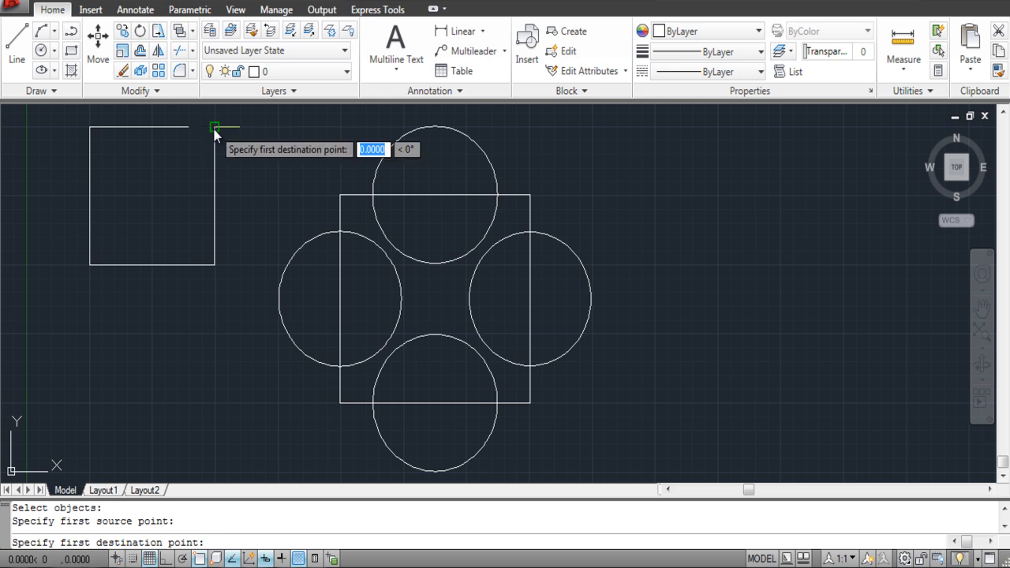
mouse_move(287, 213)
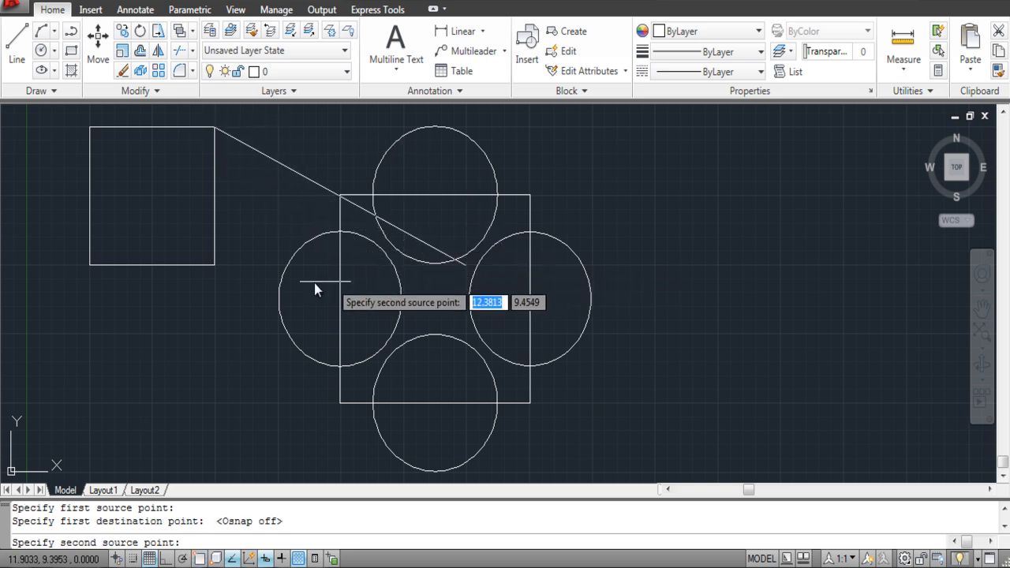
left_click(296, 291)
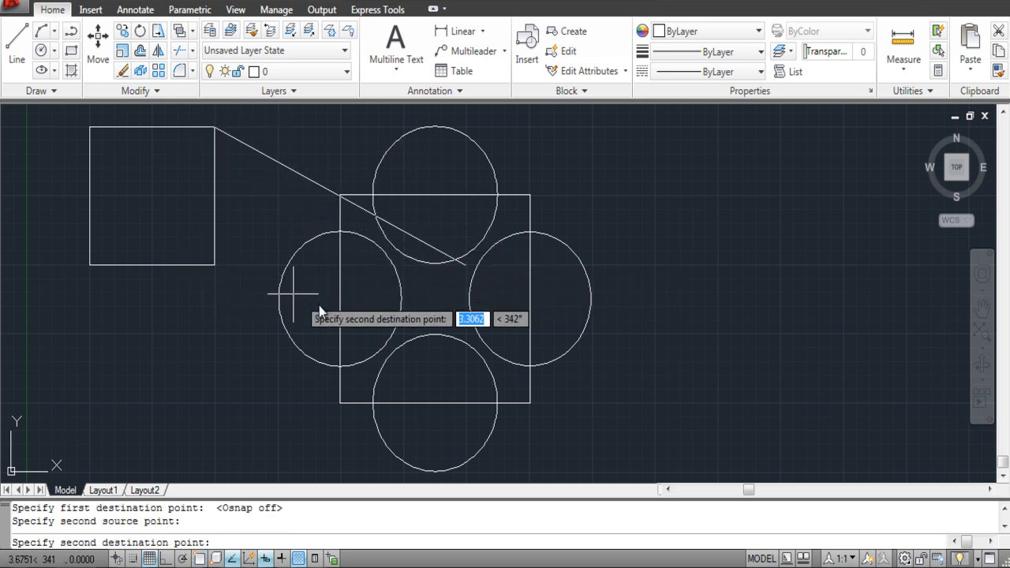